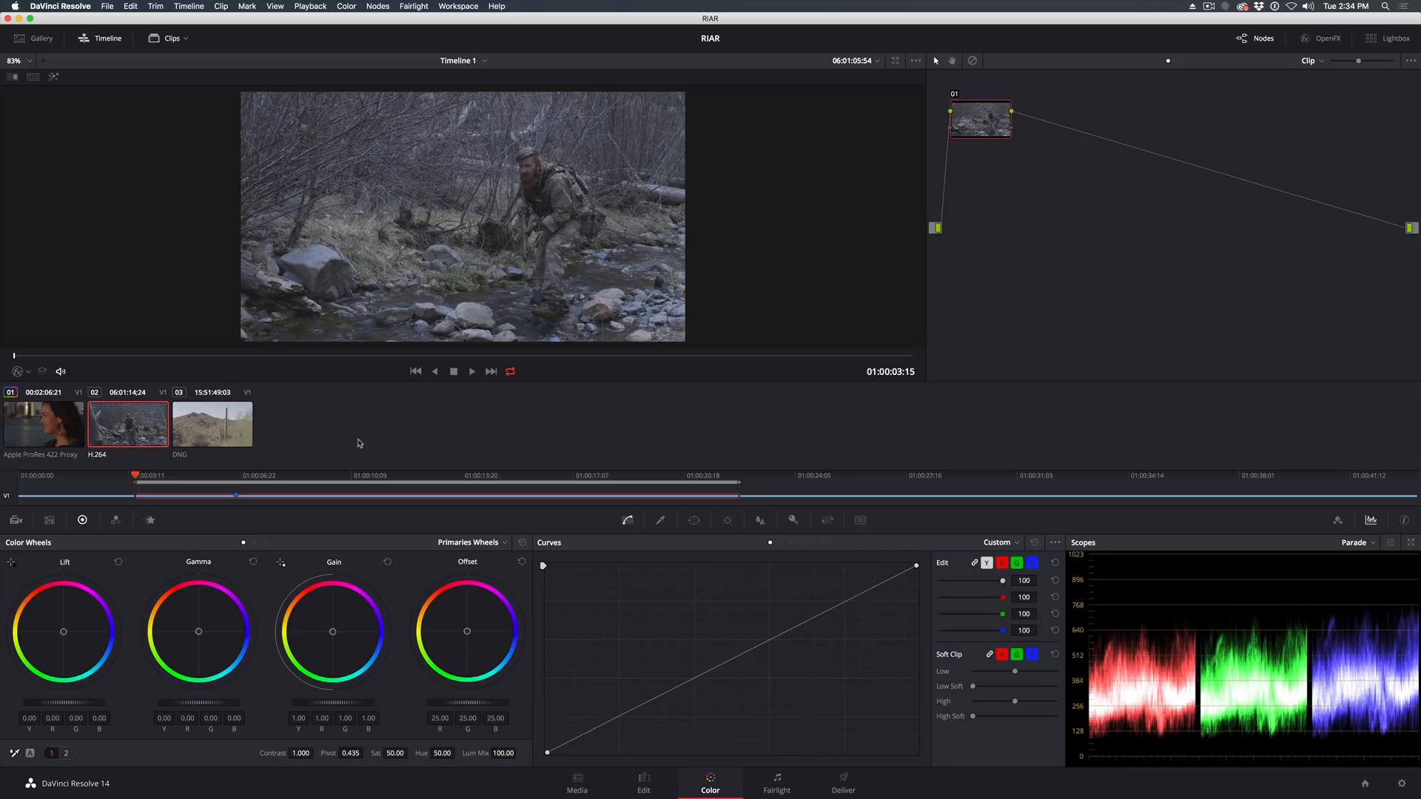
- Select the woman's Apple ProRes 422 Proxy clip to show its three-node tree
left_click(41, 423)
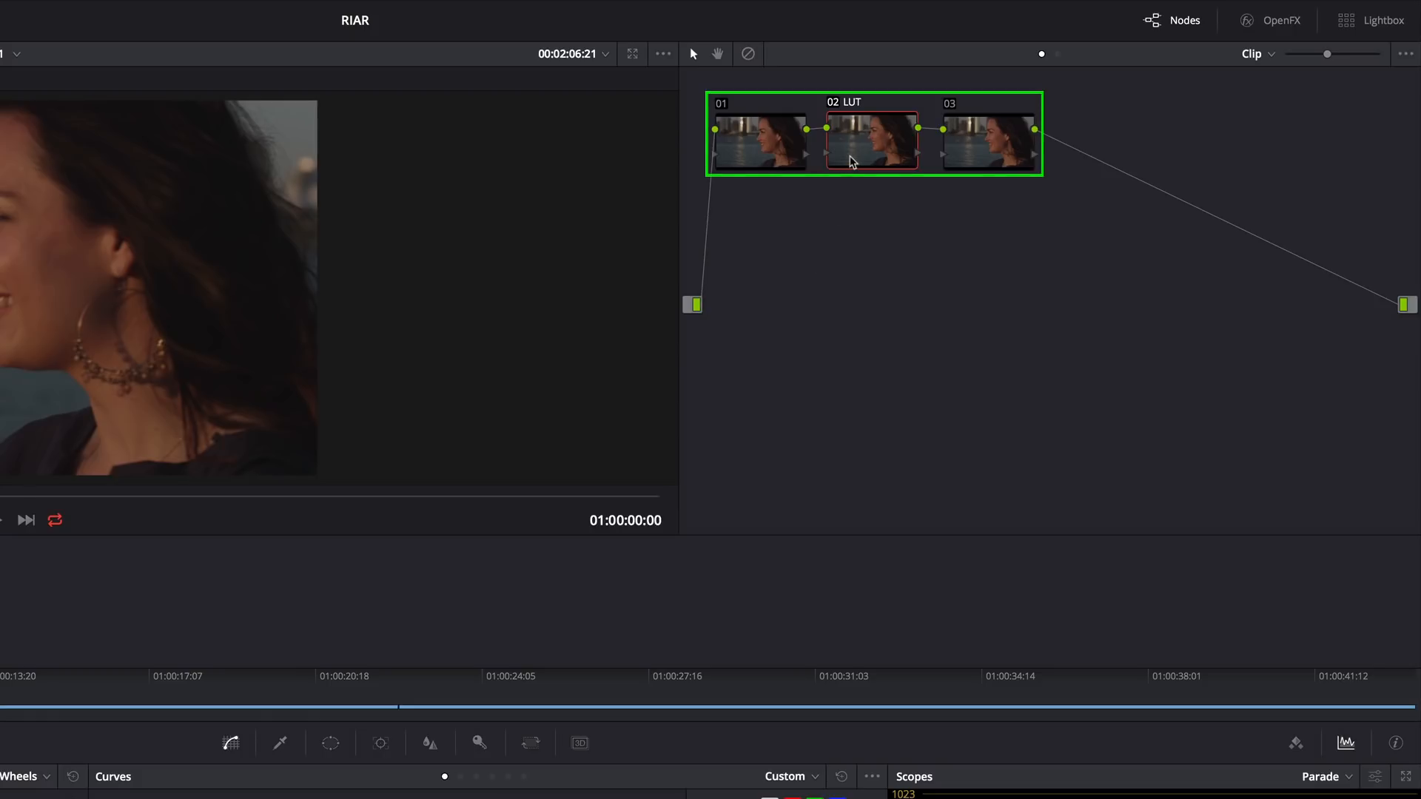
- Apply the Film Looks Rec709 Kodak 2383 D65 3D LUT to node 02 LUT
left_click(870, 141)
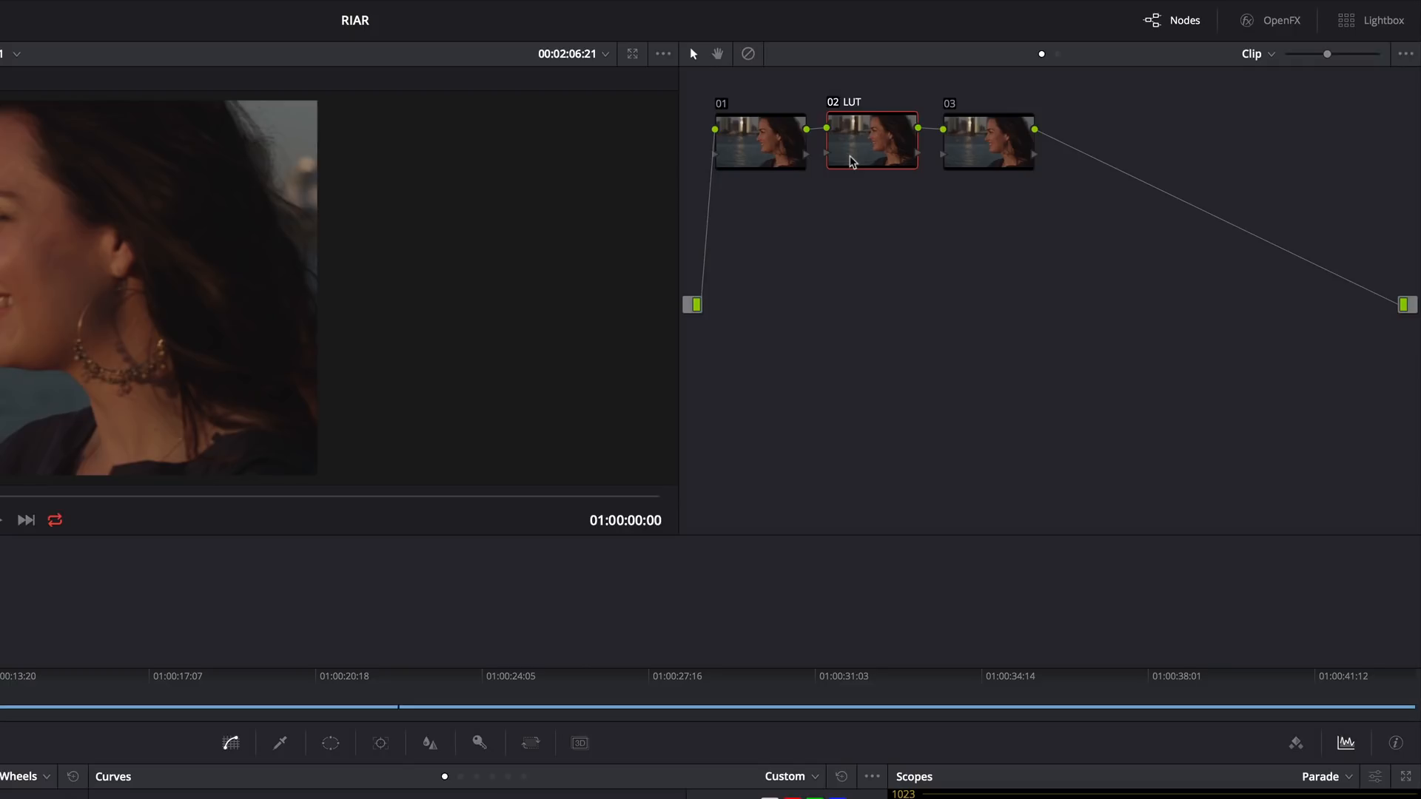
right_click(871, 141)
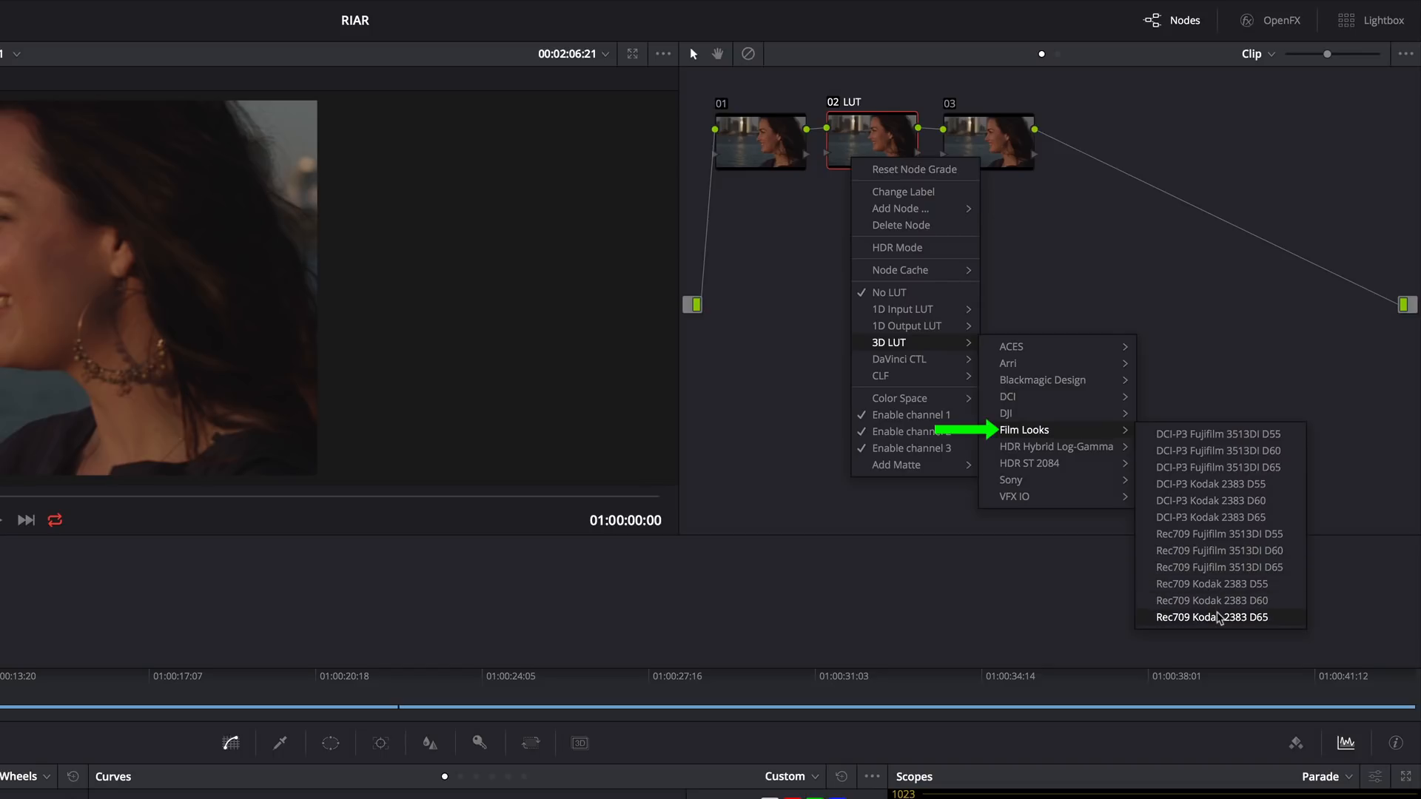
left_click(1212, 617)
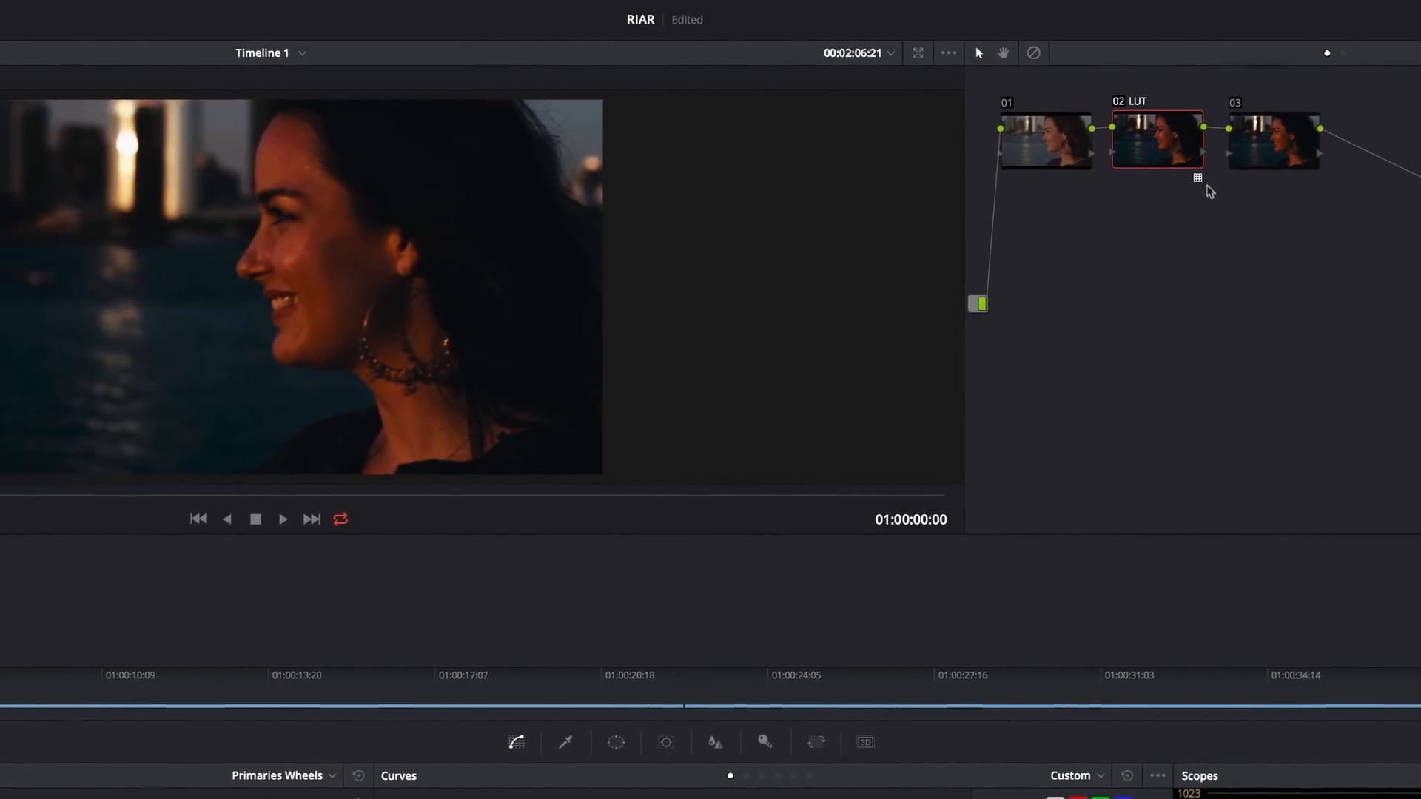
- Grab a still of the Kodak-graded frame and view it in the Stills 1 gallery
right_click(612, 270)
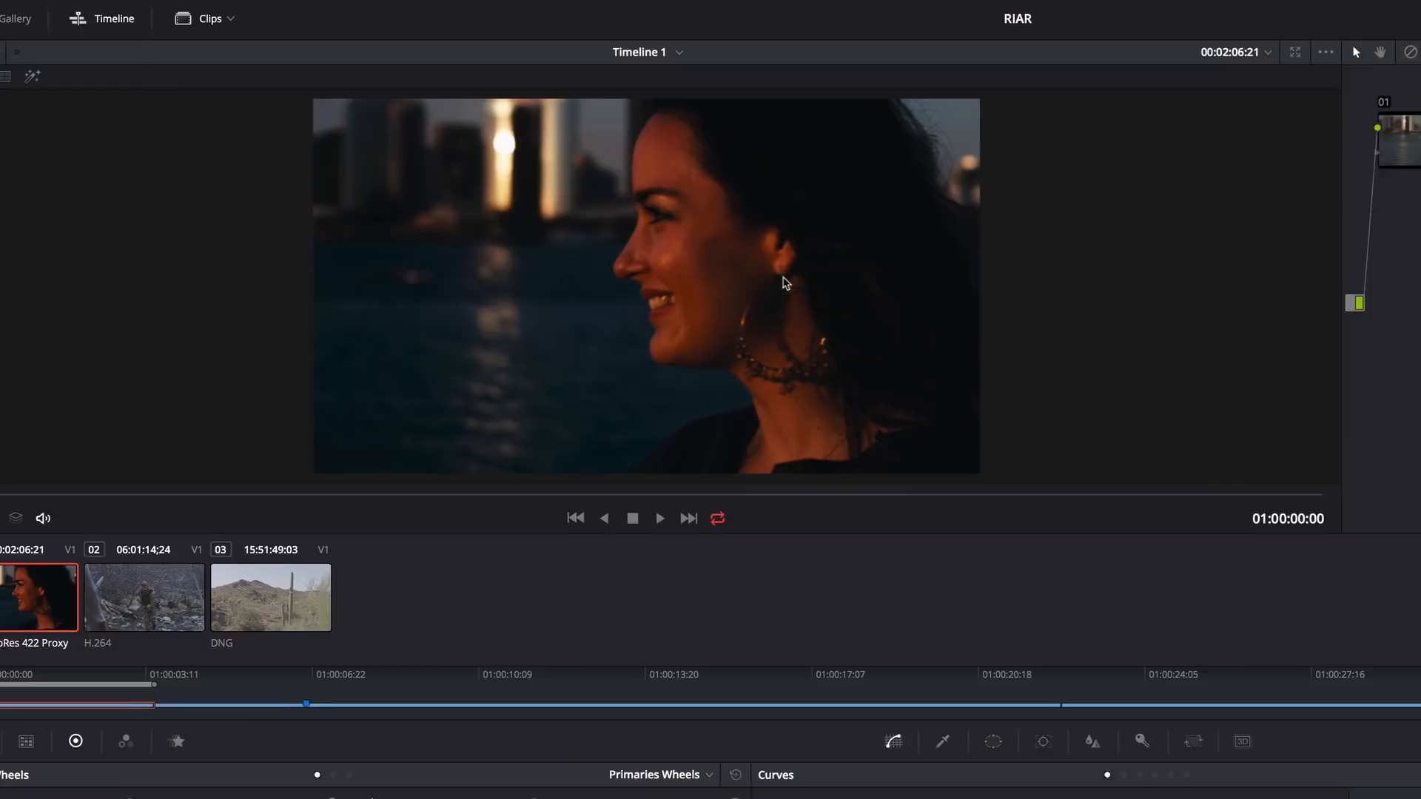
left_click(51, 18)
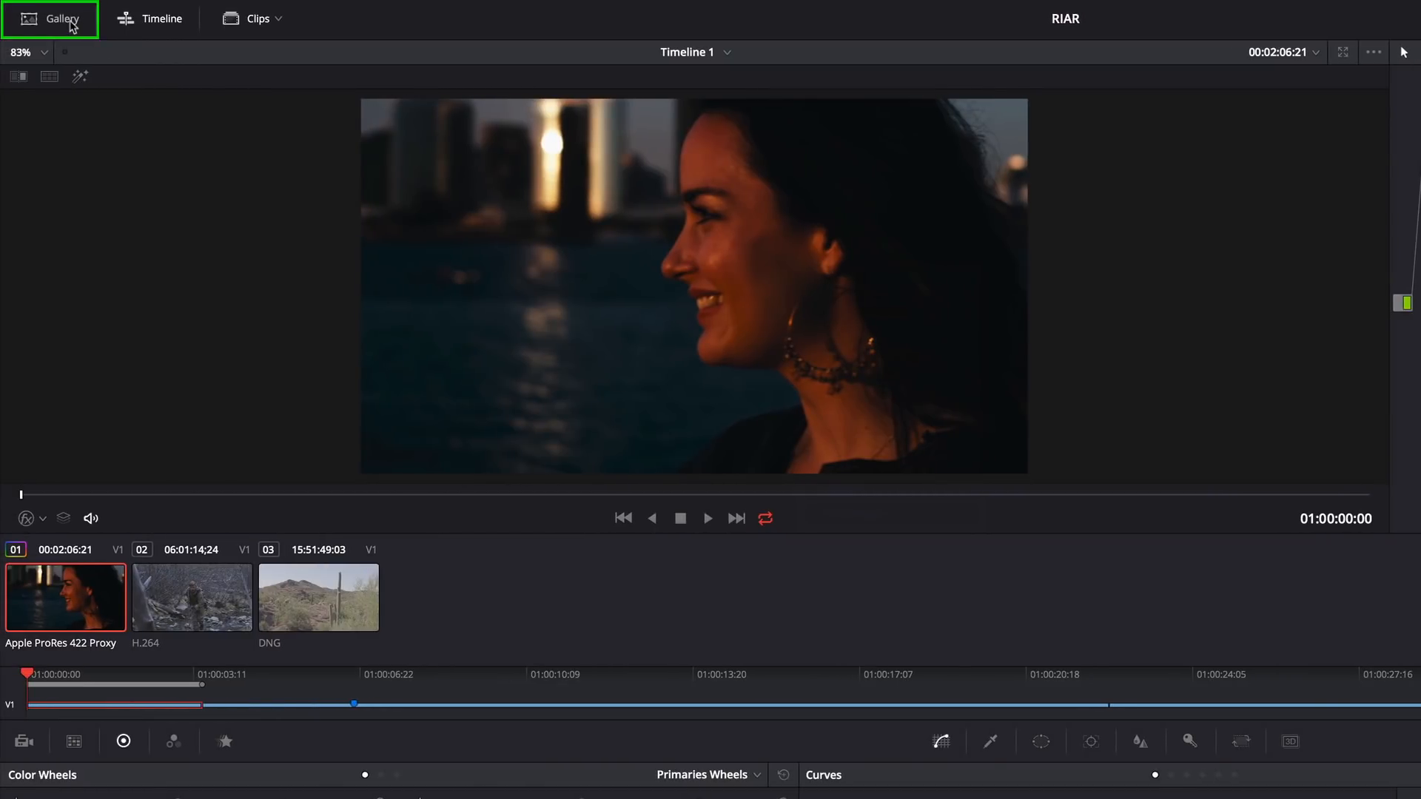
left_click(52, 18)
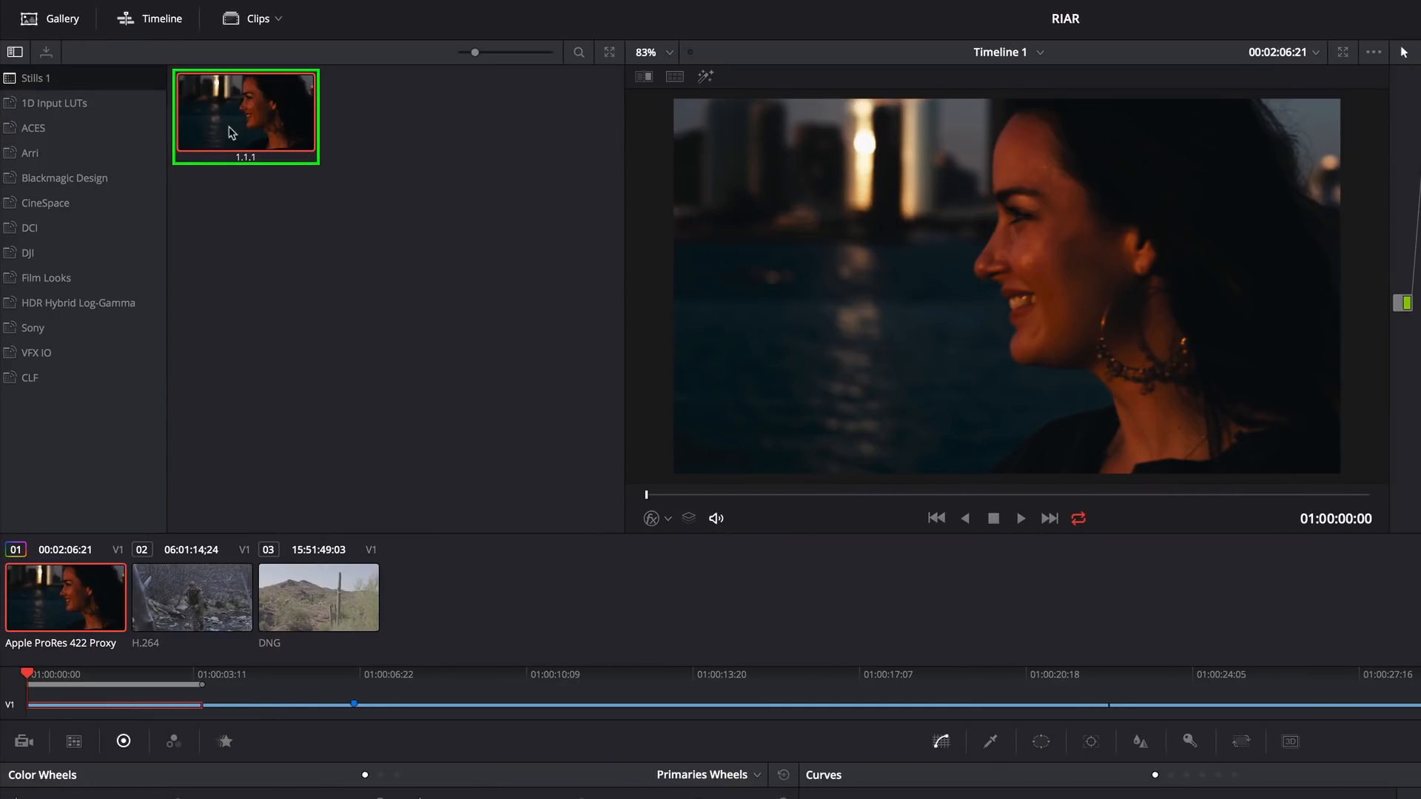
right_click(245, 116)
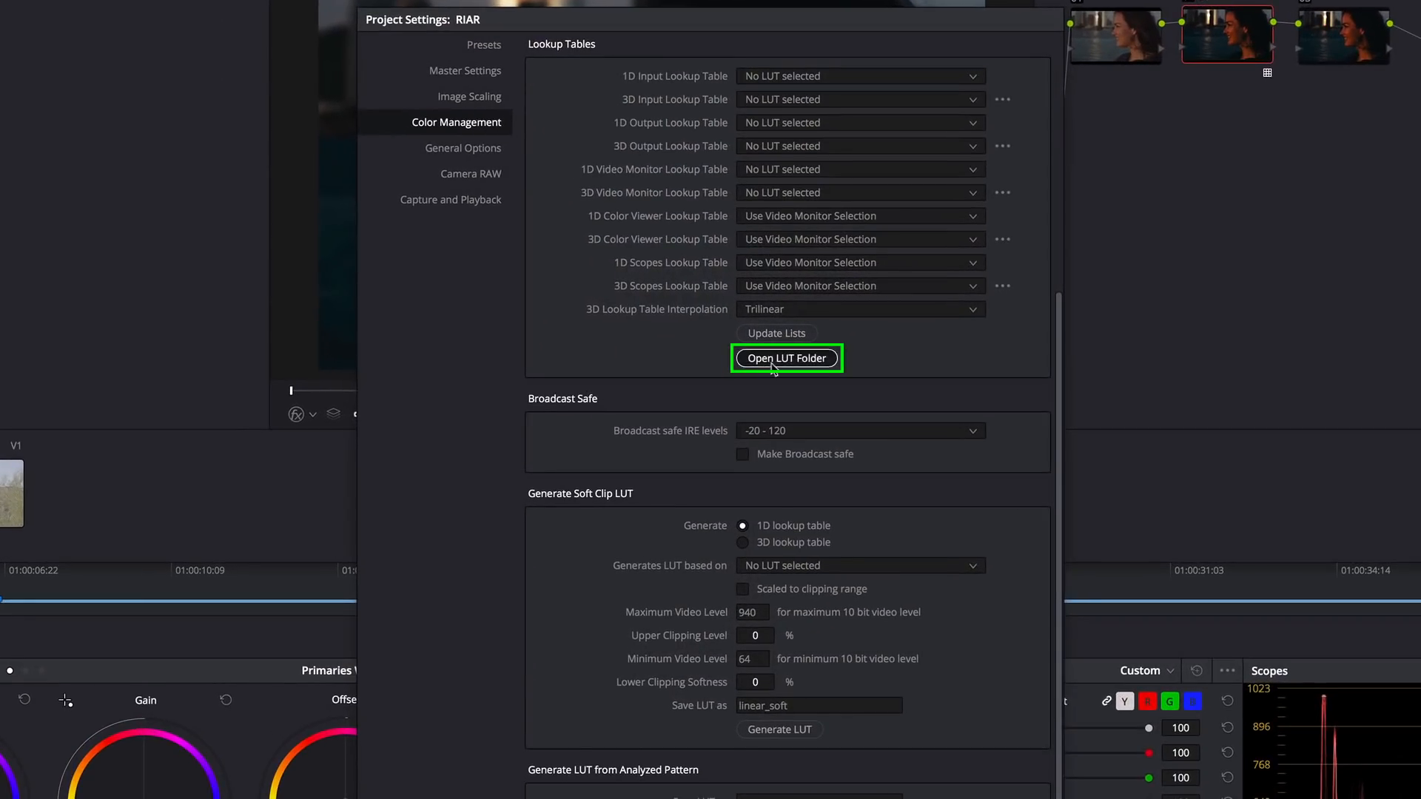
- Reveal the LUT folder in Finder and look inside its Film Looks subfolder
left_click(786, 358)
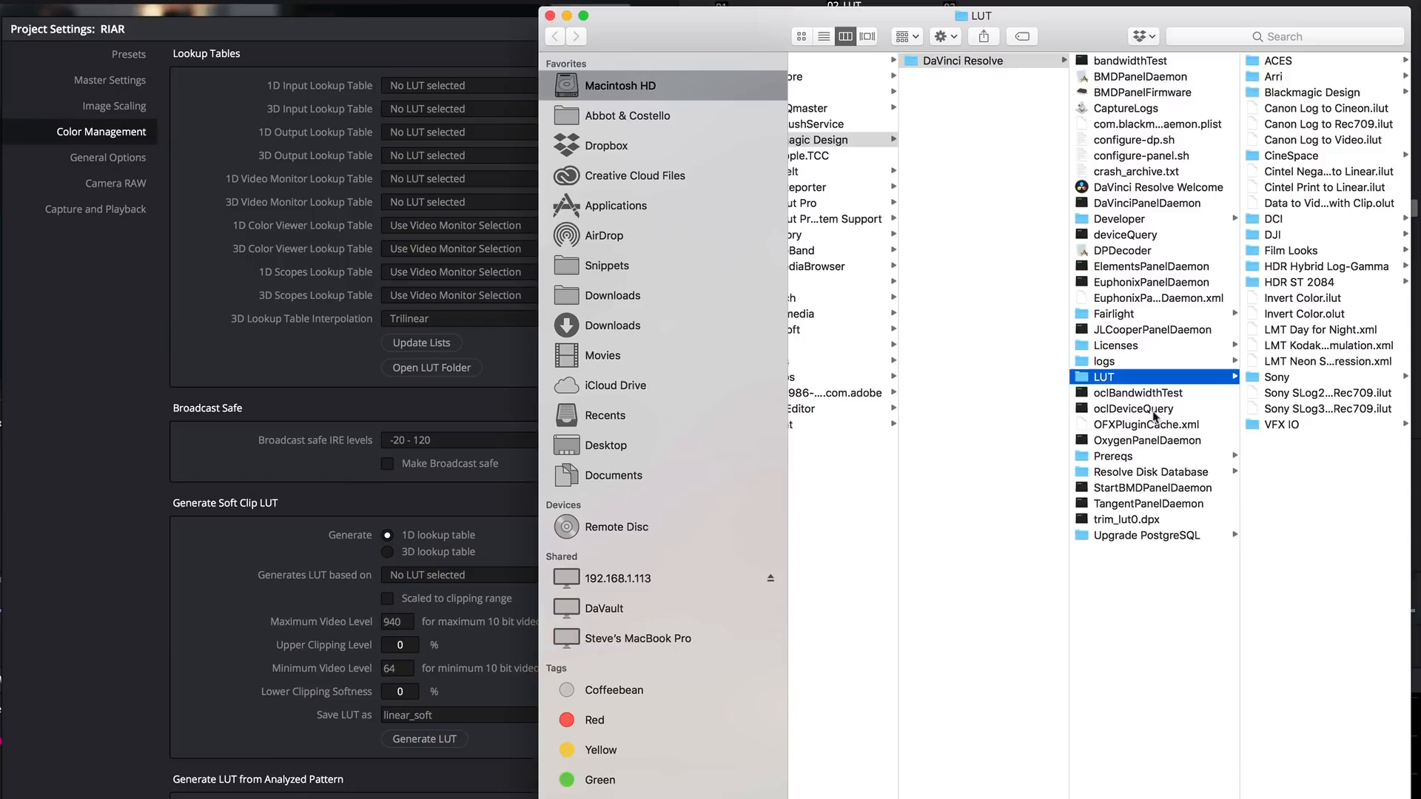
mouse_move(1296, 254)
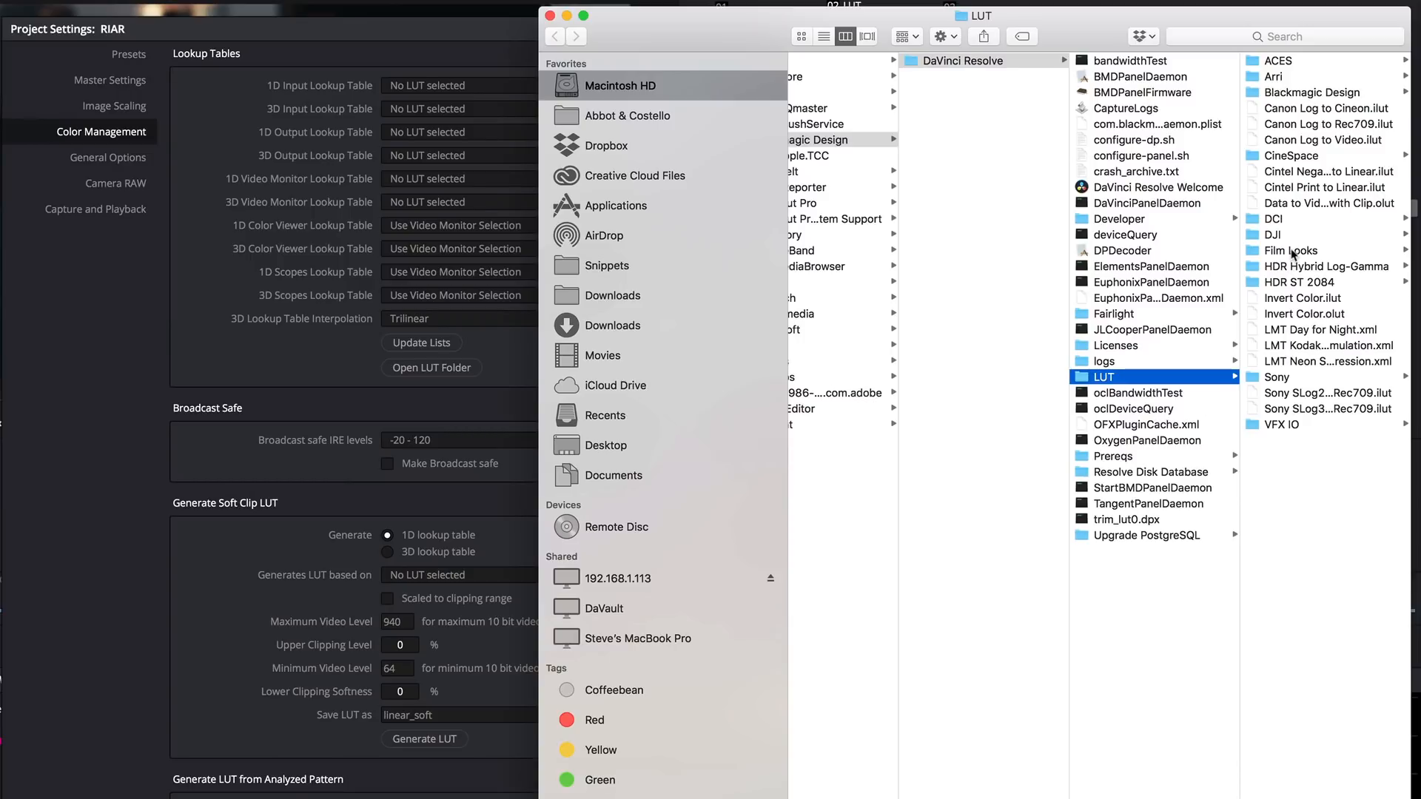
left_click(1291, 250)
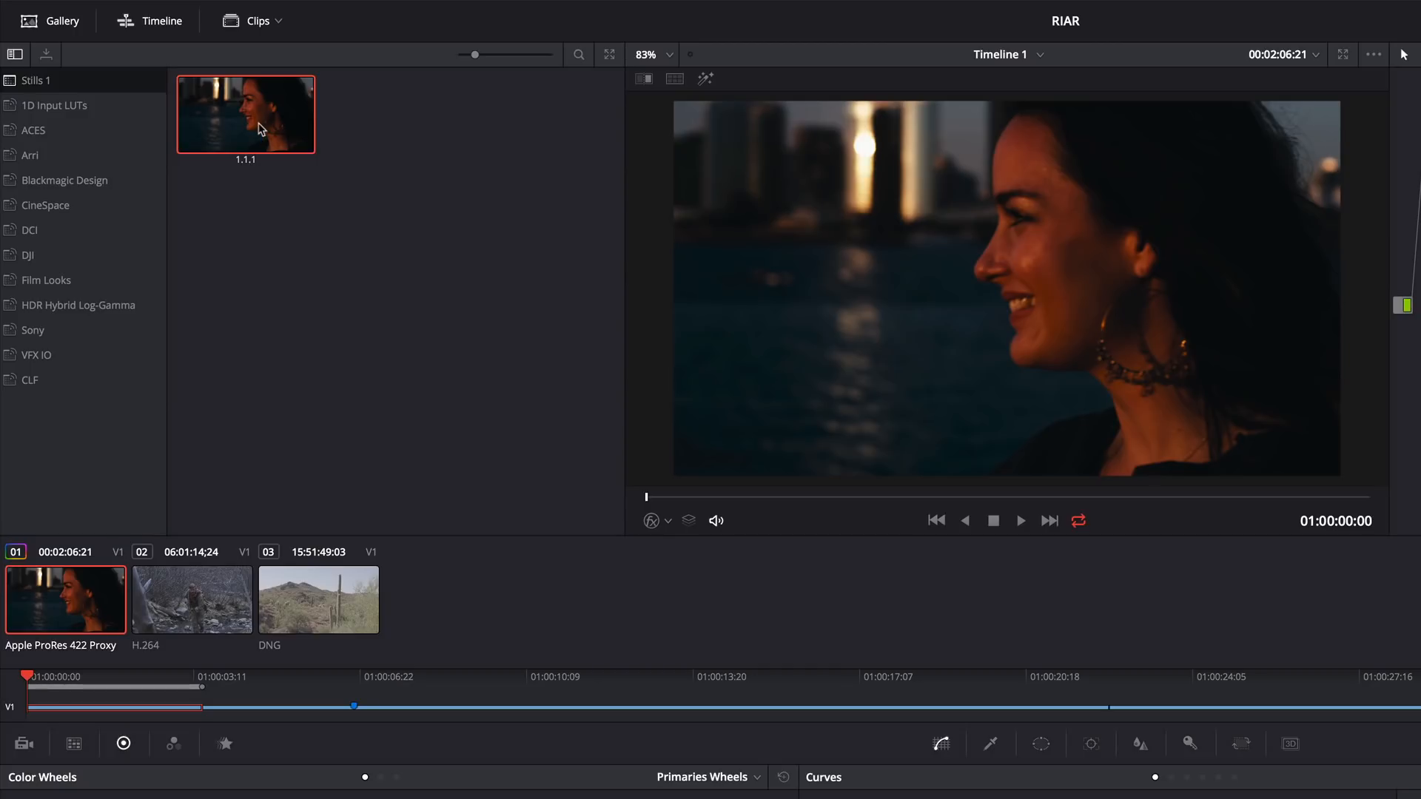
- Label the grabbed still 'Rec709 Kodak 2383 D65'
right_click(245, 113)
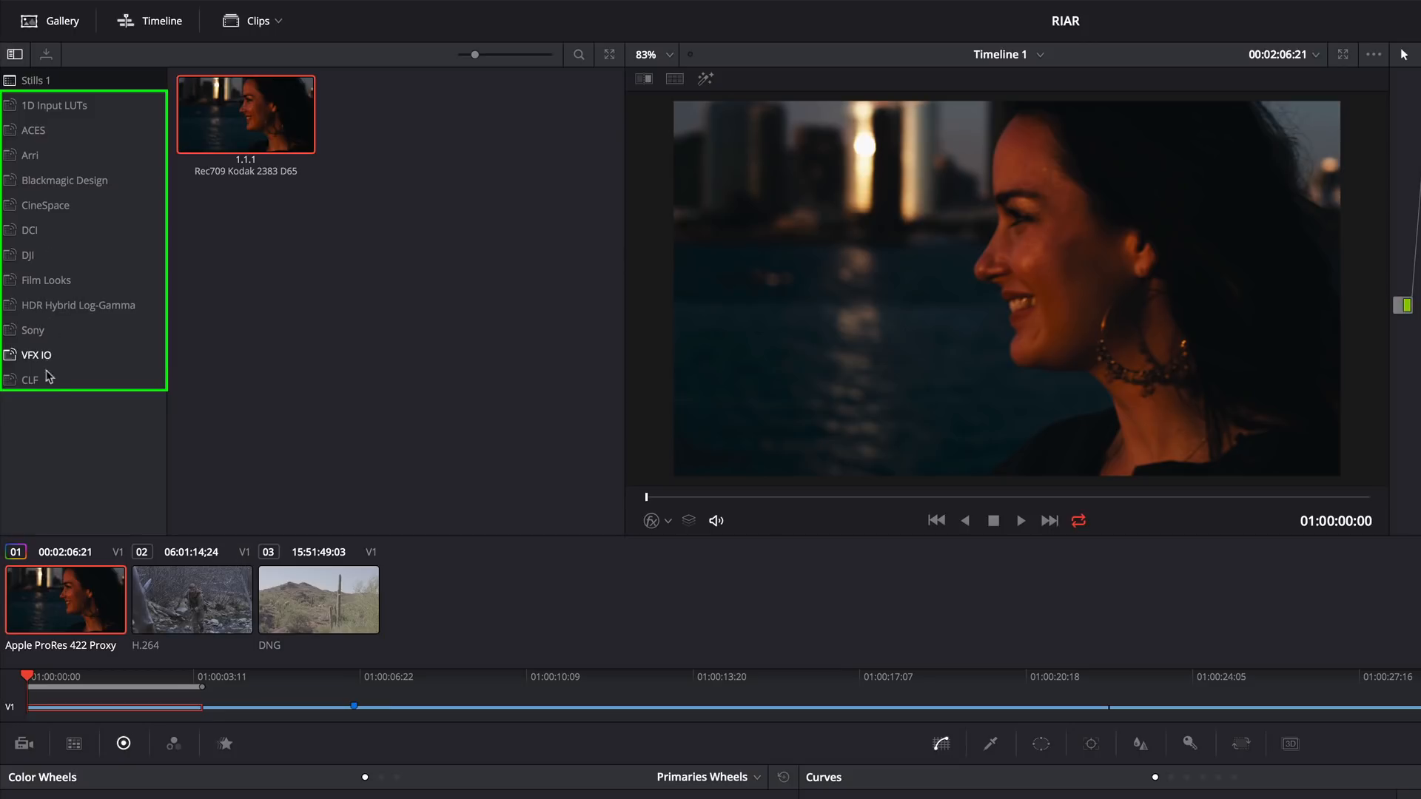
mouse_move(49, 295)
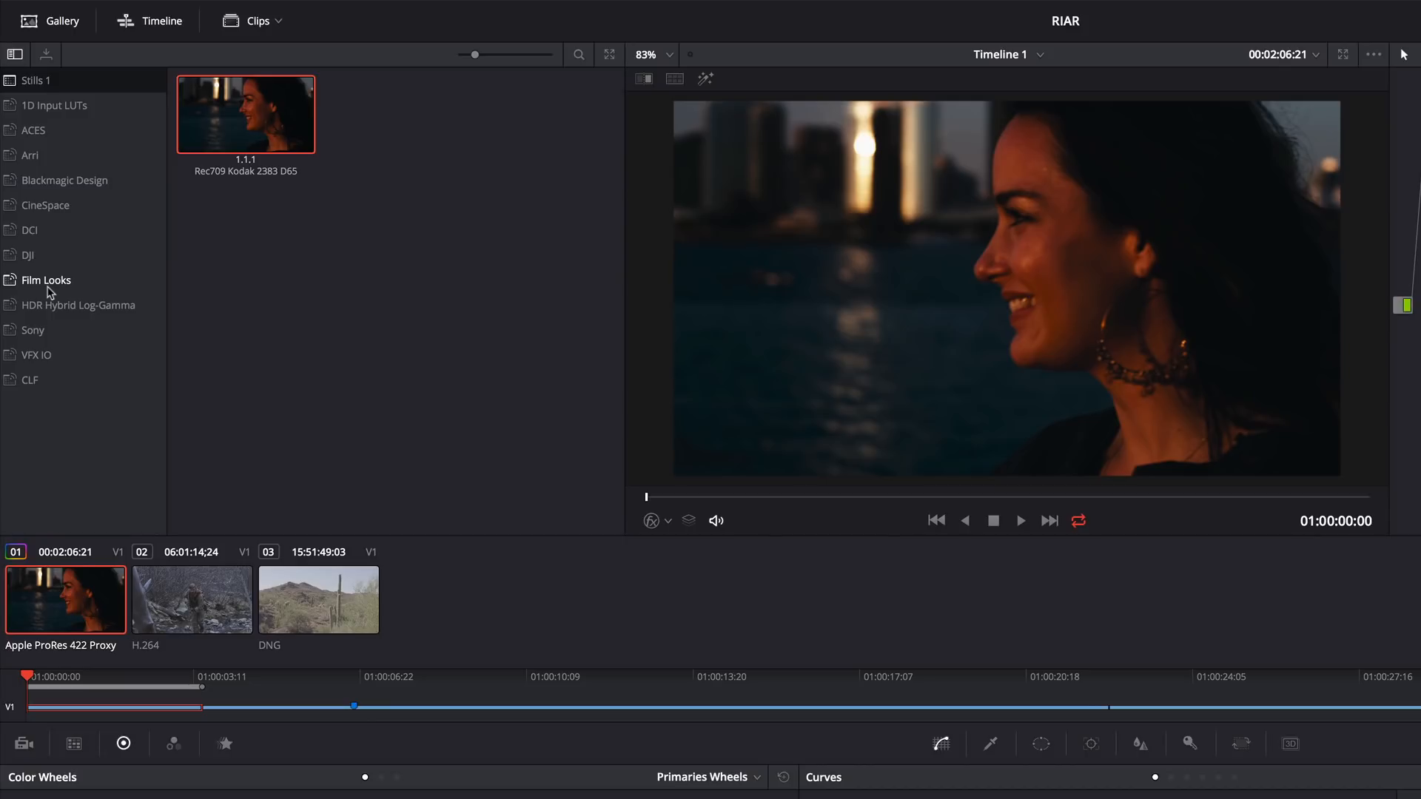
mouse_move(186, 193)
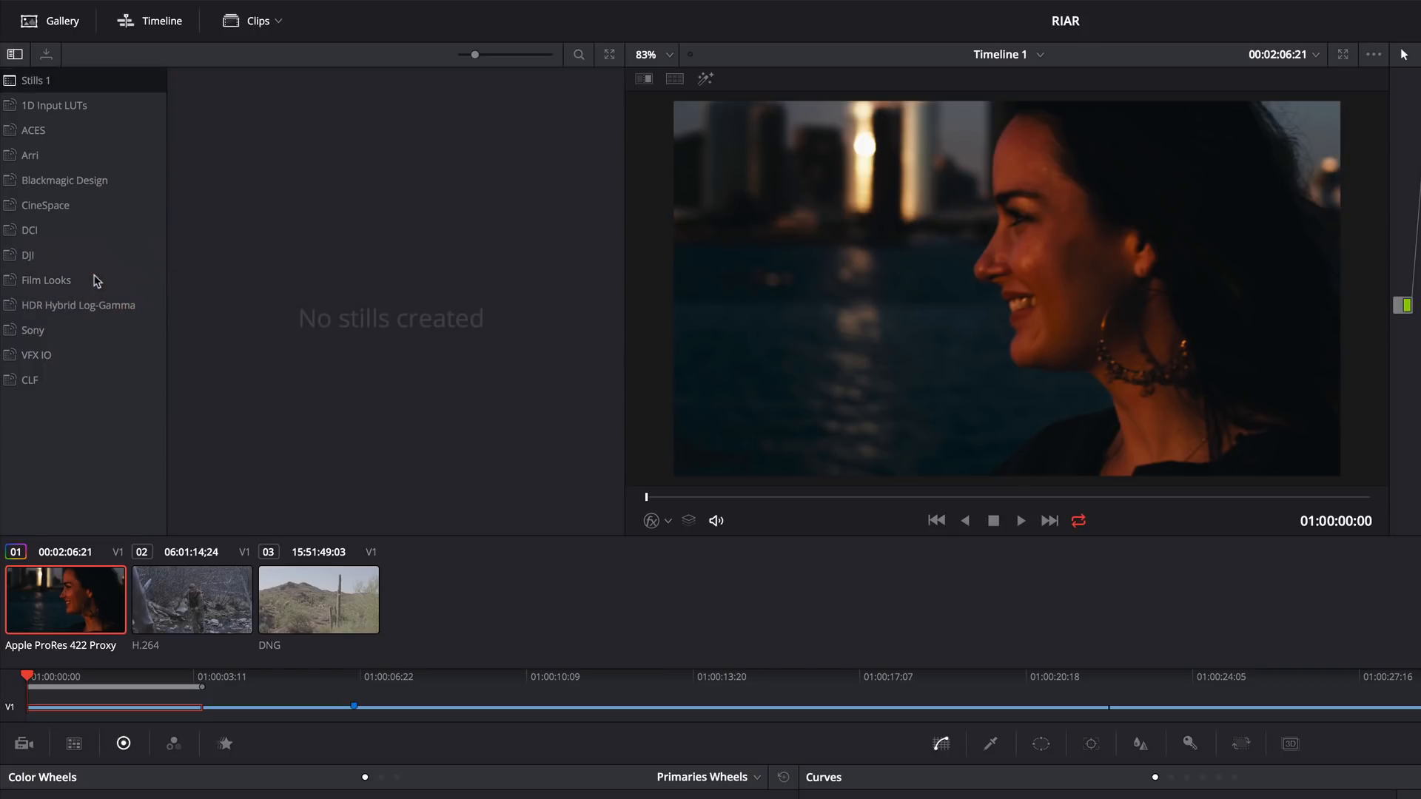
- Open the Film Looks album, switch to the man's H.264 clip, and select all stills
left_click(44, 279)
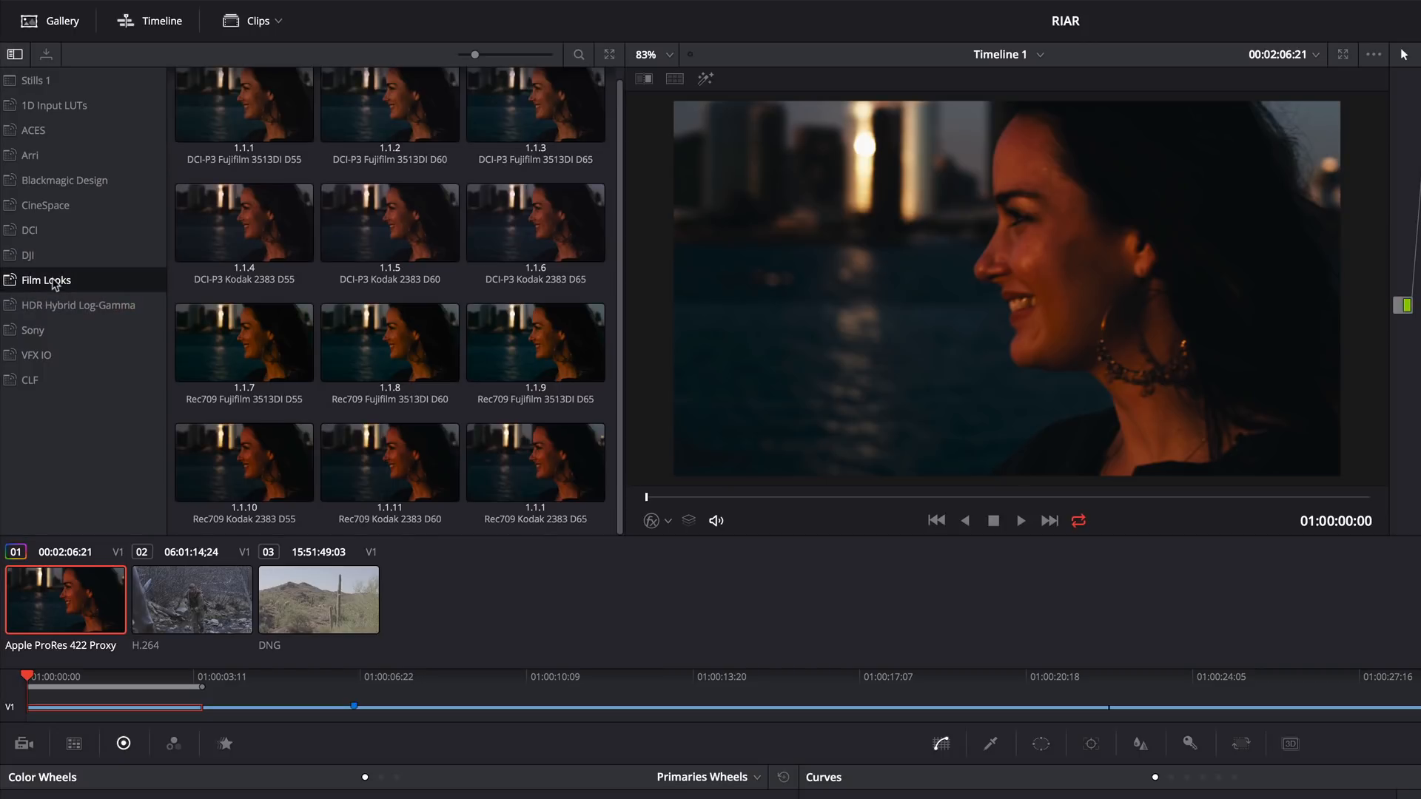
left_click(534, 462)
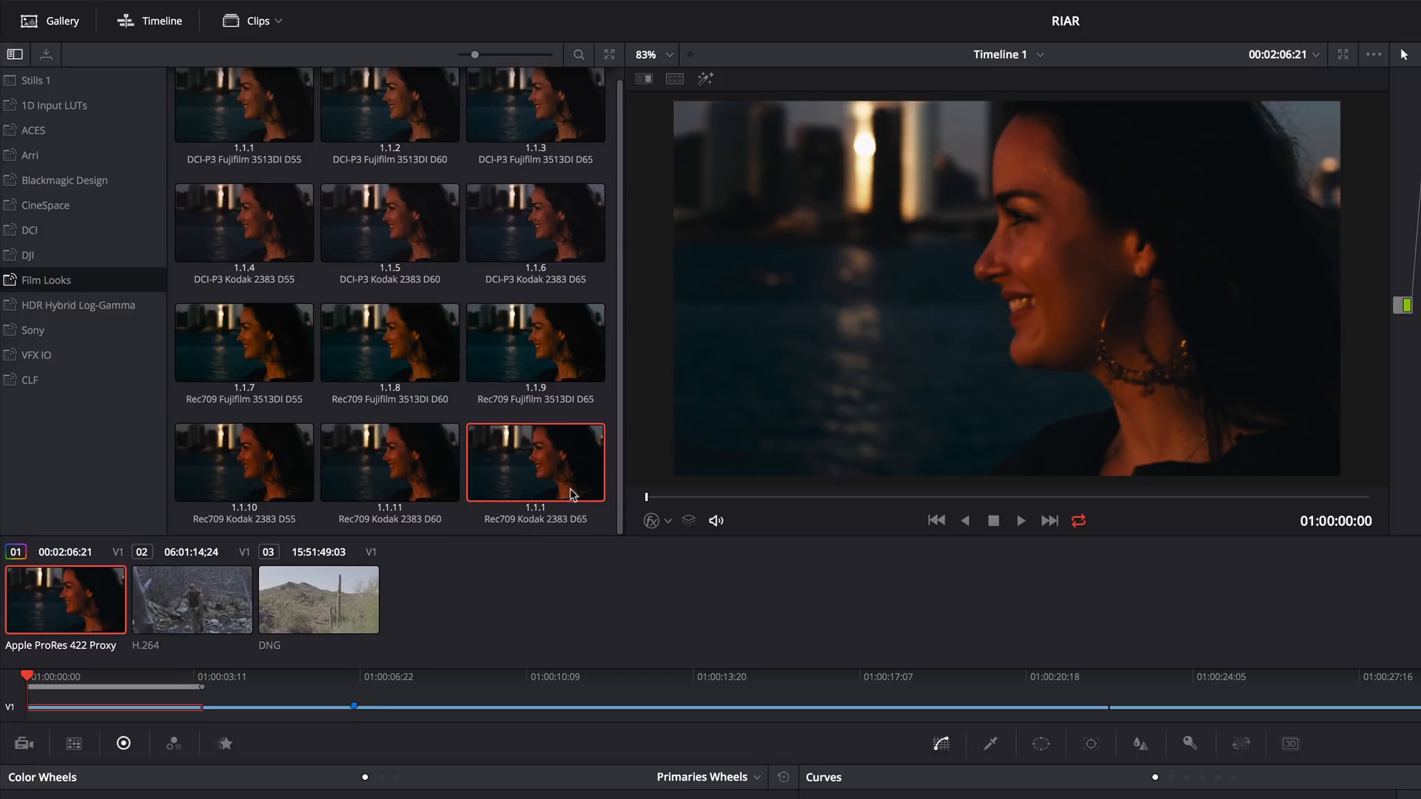
left_click(191, 598)
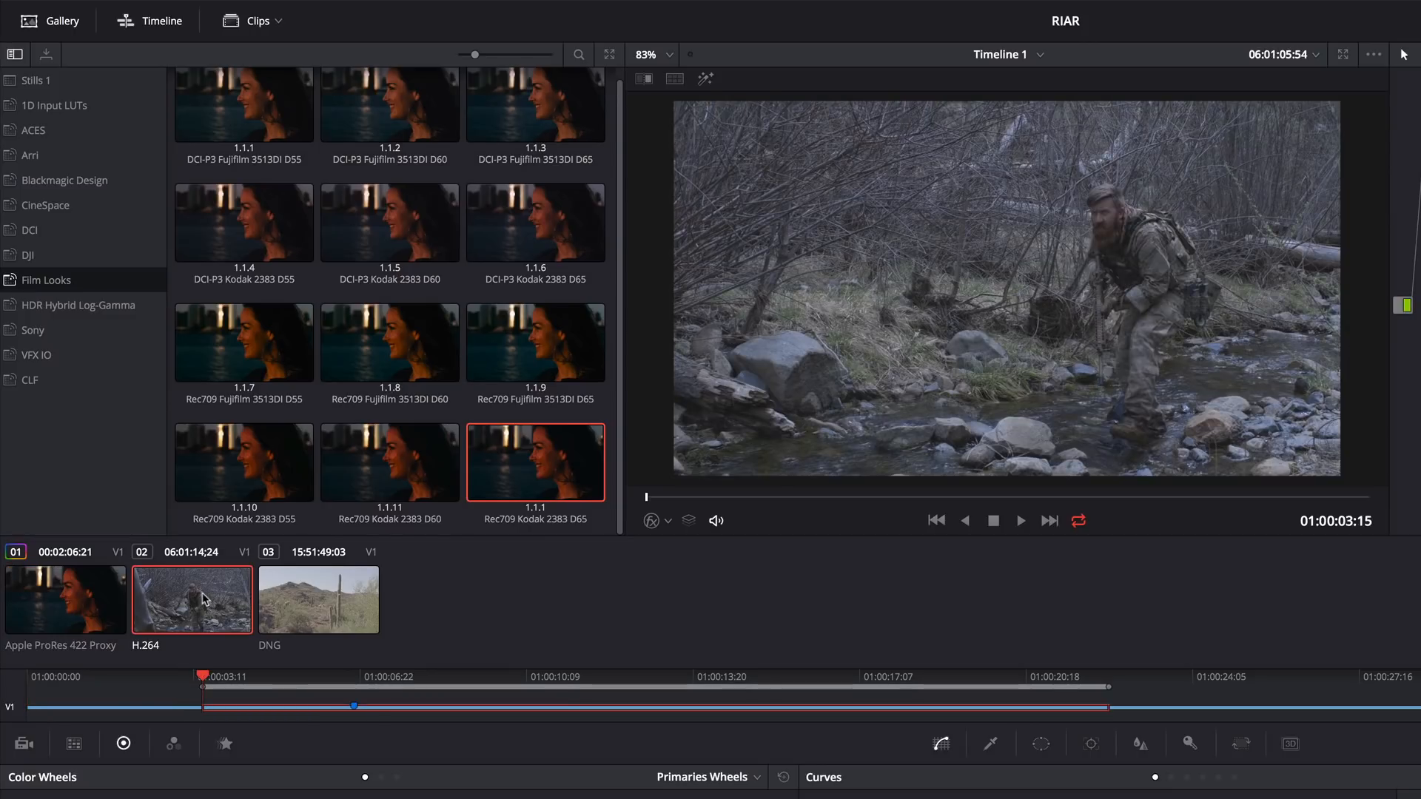
mouse_move(337, 493)
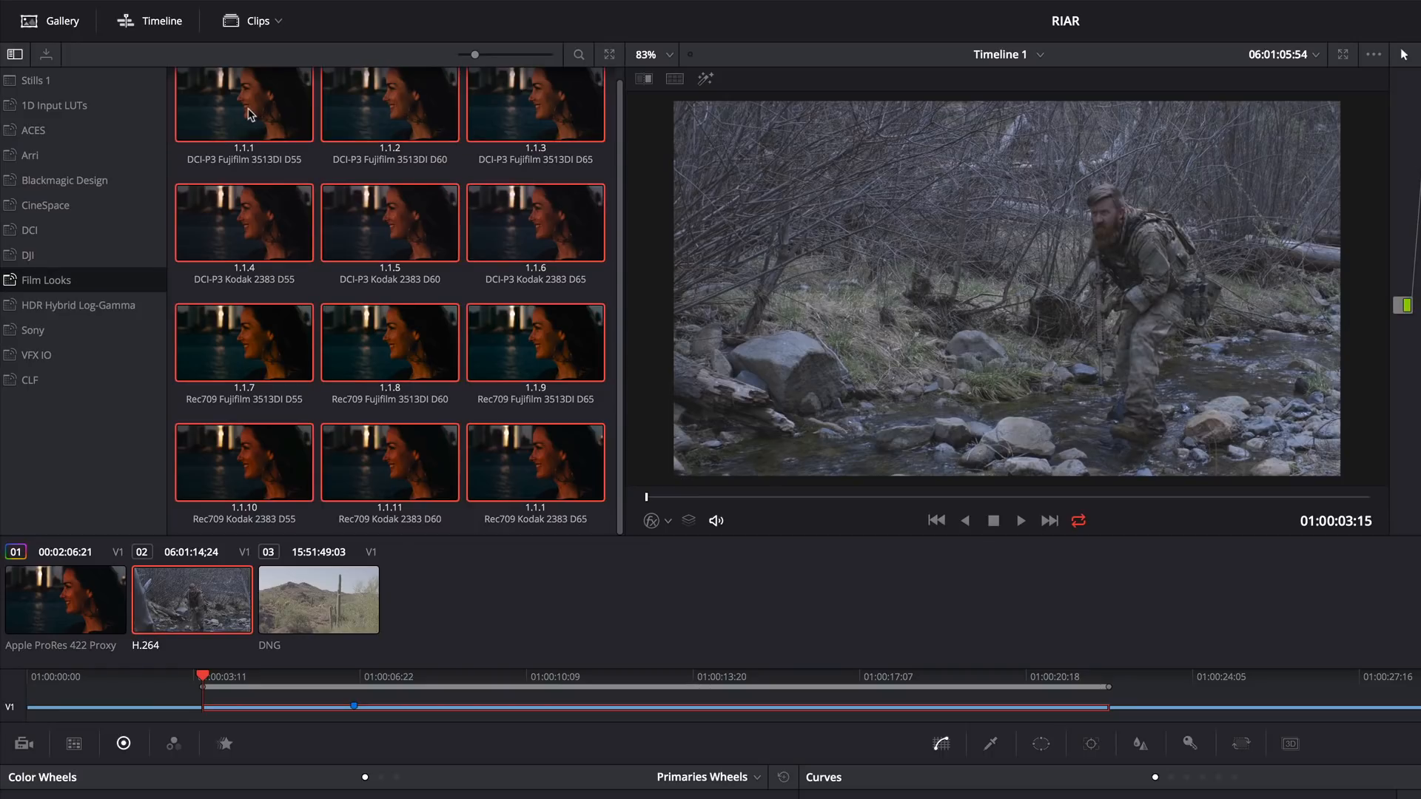
left_click(674, 79)
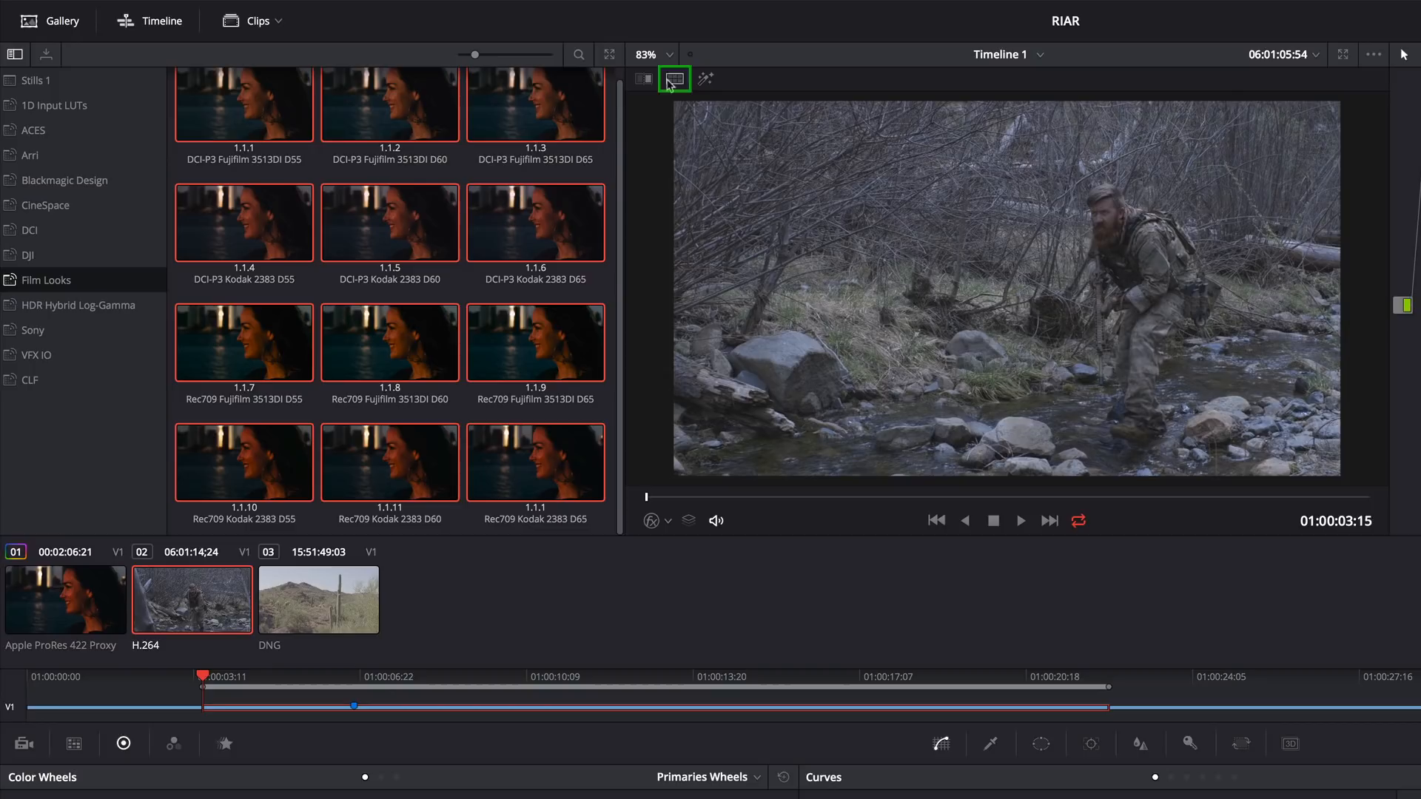
- Turn on split-screen in Gallery Grades mode to tile the film-look grades
left_click(675, 79)
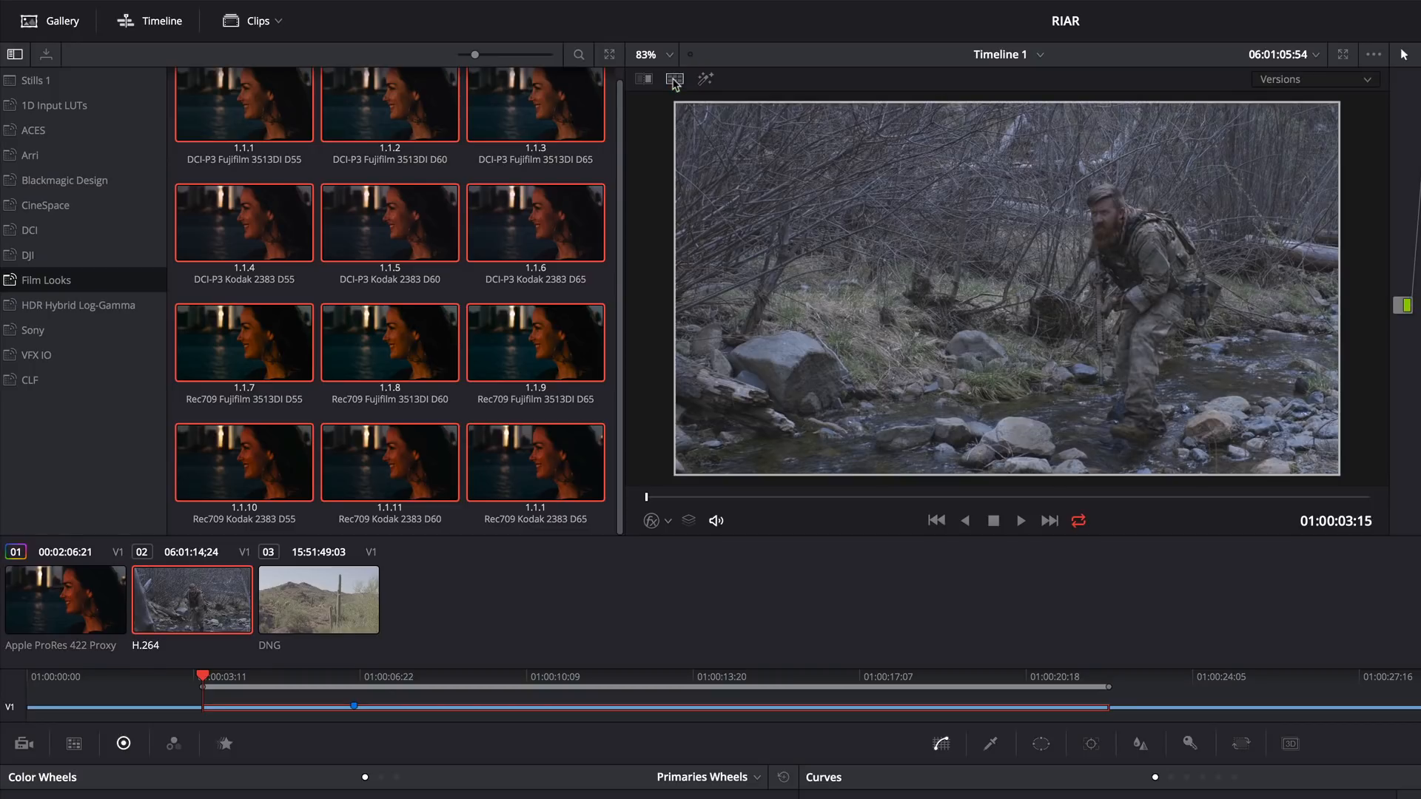
left_click(1315, 80)
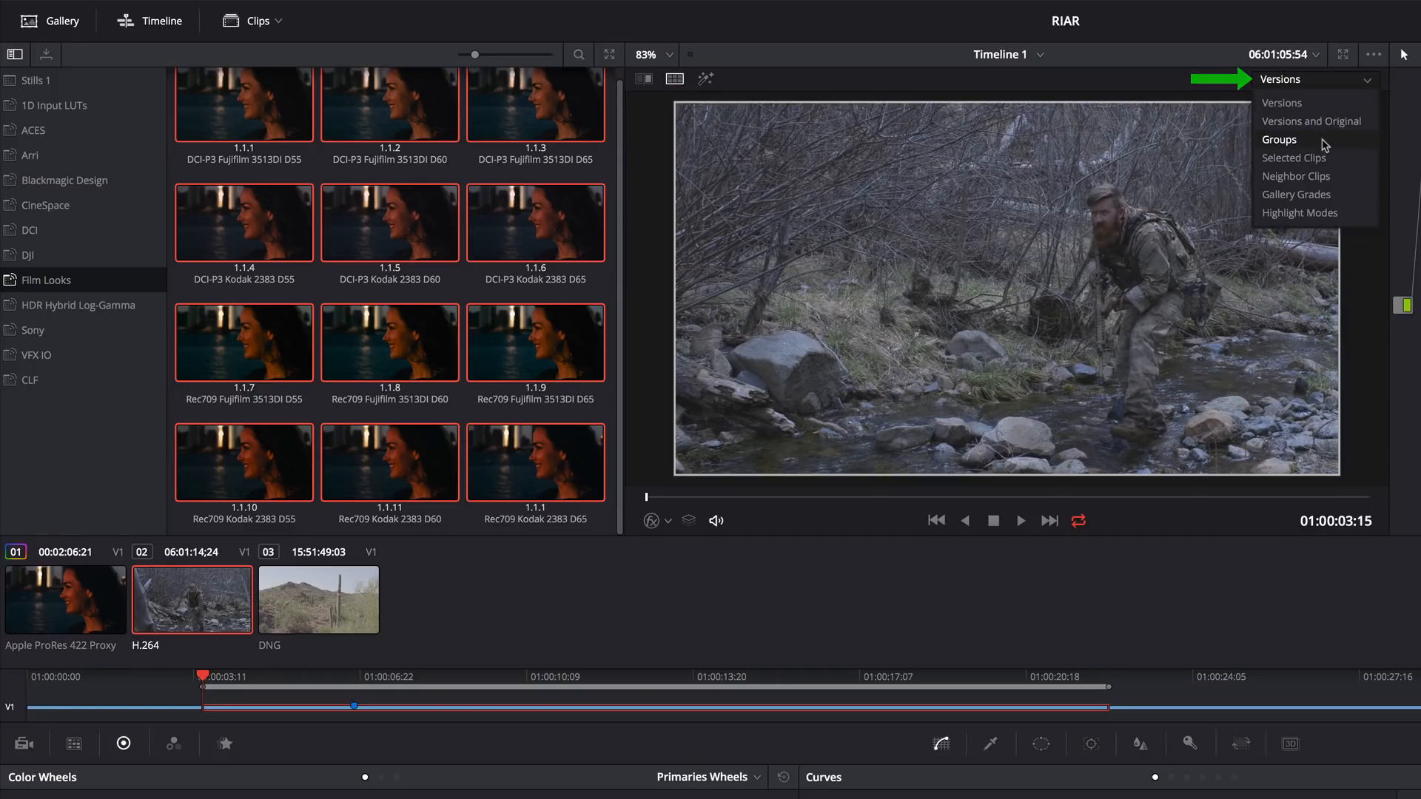
left_click(1296, 193)
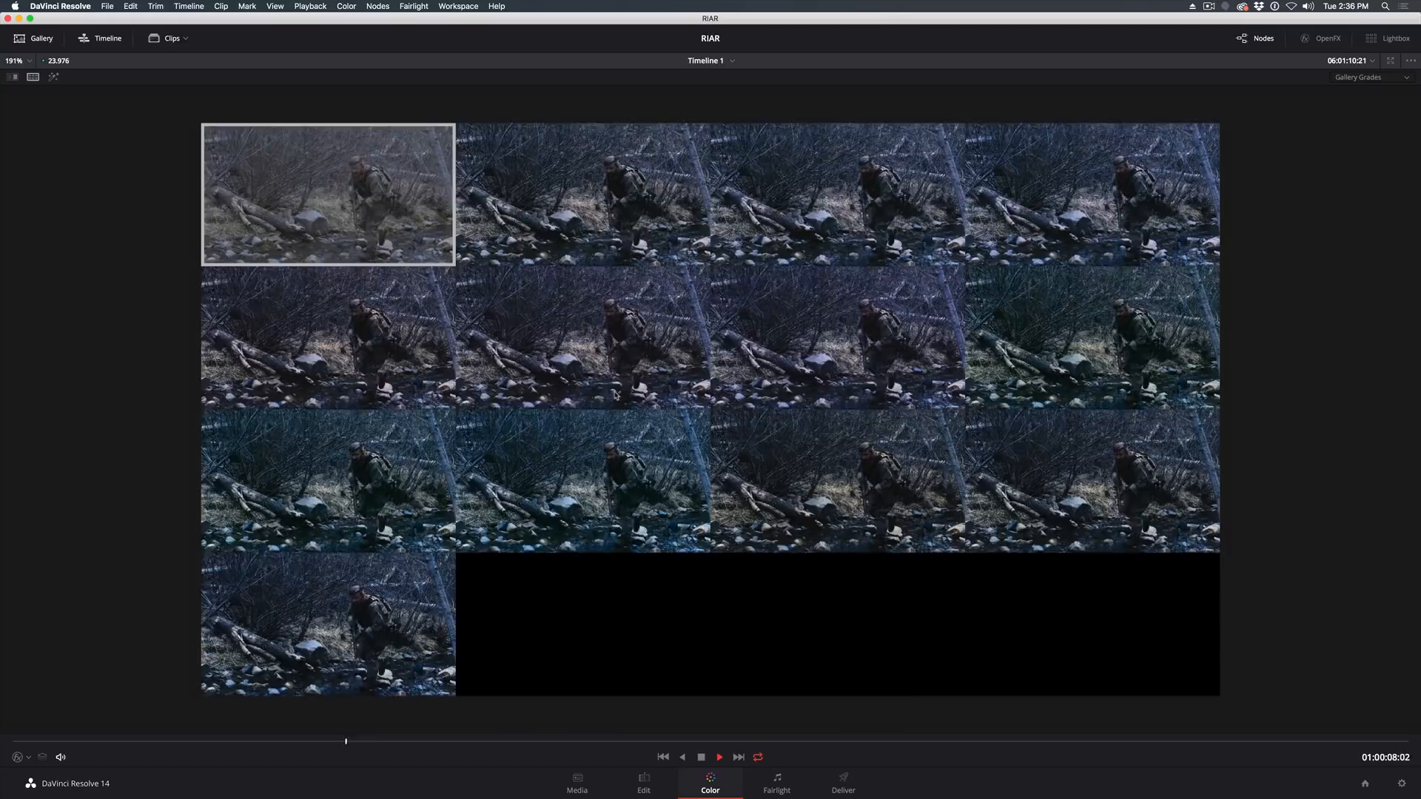
- Exit the full-screen grade grid back to the standard Color page layout
left_click(719, 757)
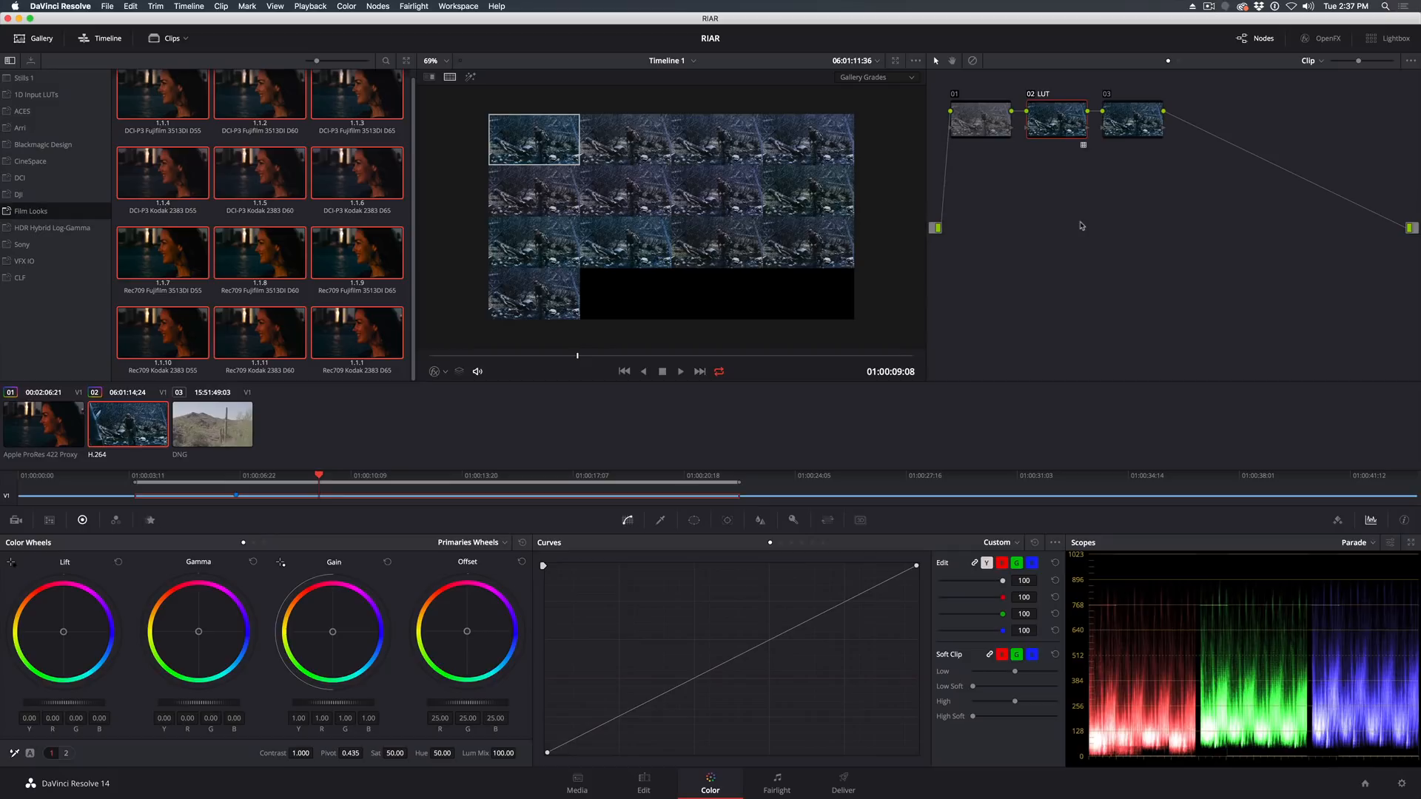
mouse_move(1078, 227)
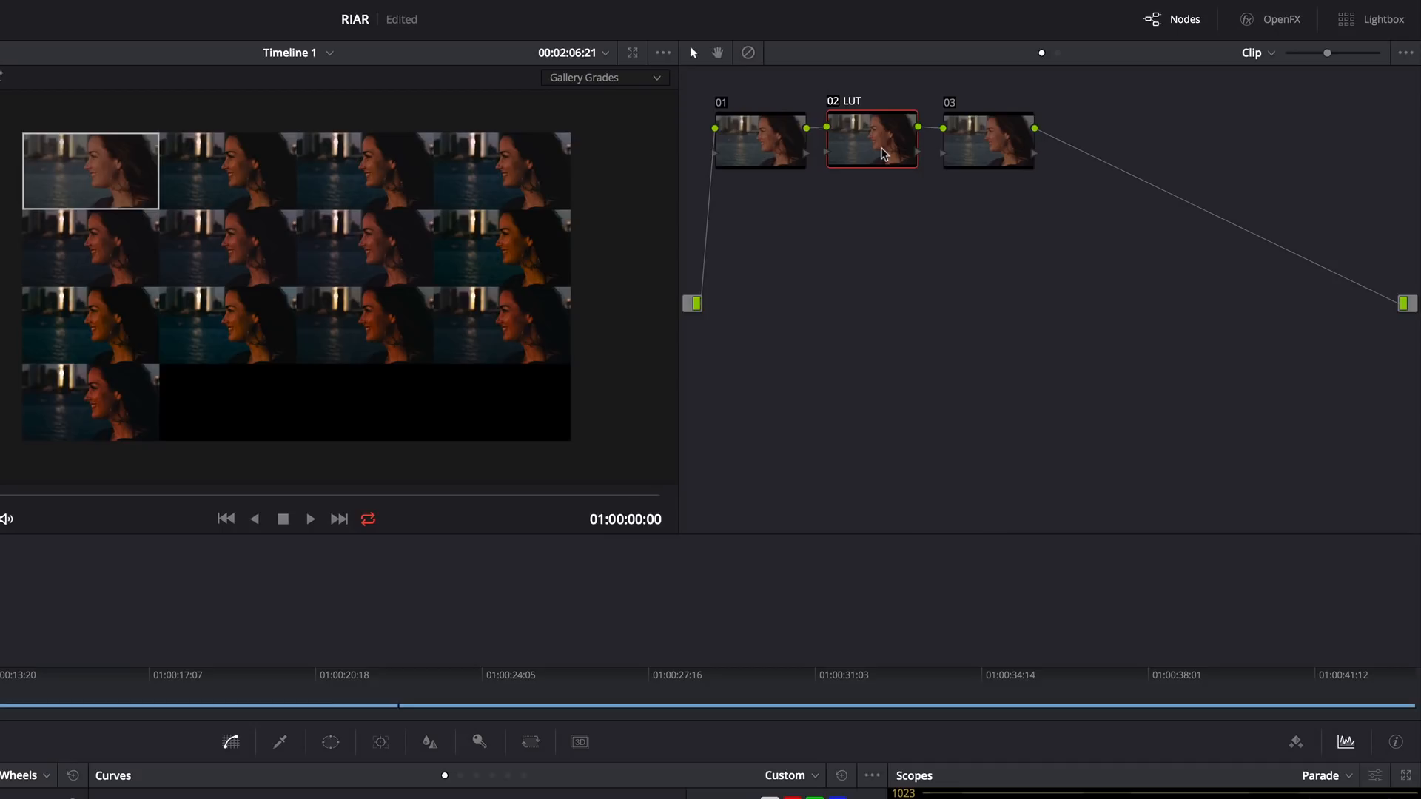
- Add the LUT Gallery OpenFX to node 02 LUT and choose Rec709 Fujifilm 3513DI D55
left_click(1268, 19)
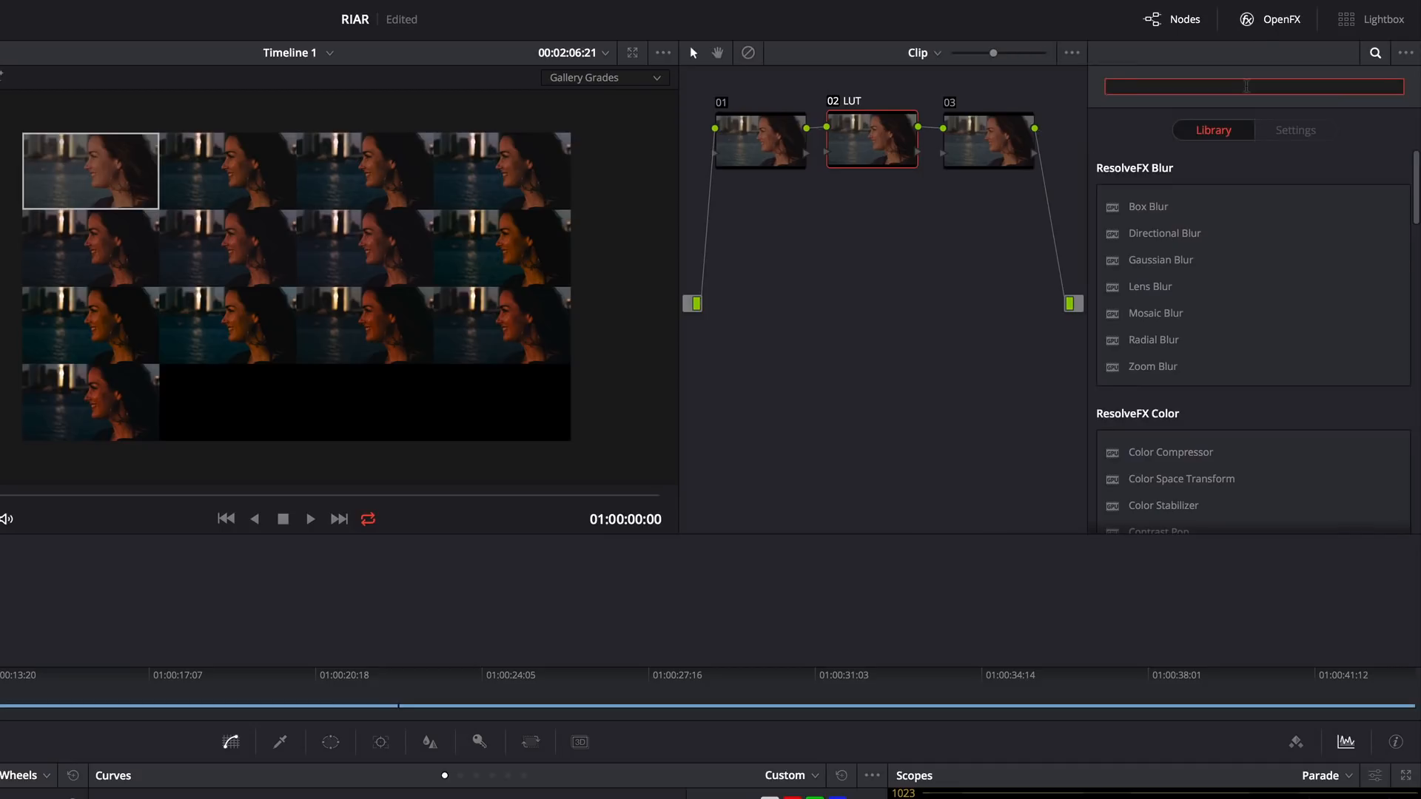
type("LUT")
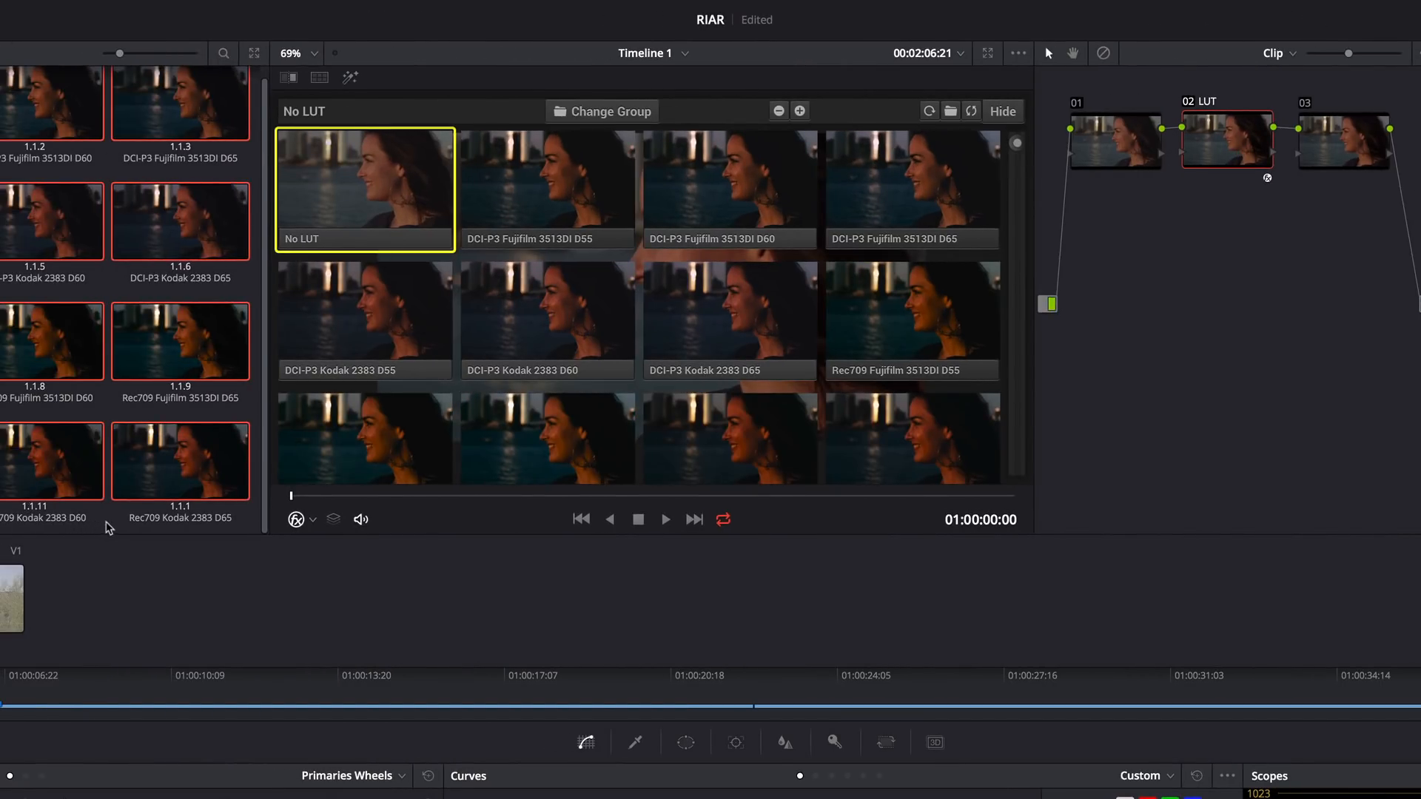
left_click(1000, 110)
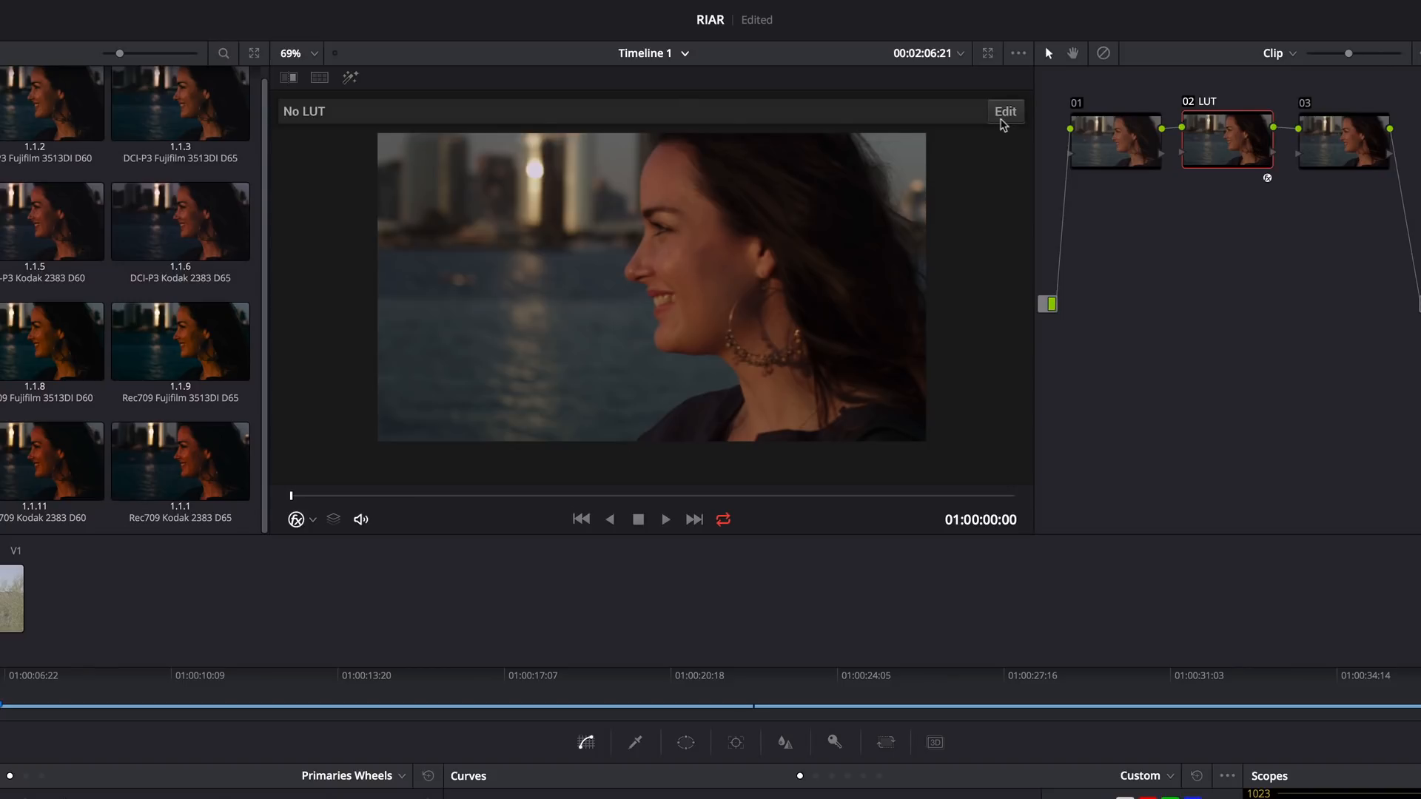
left_click(1005, 110)
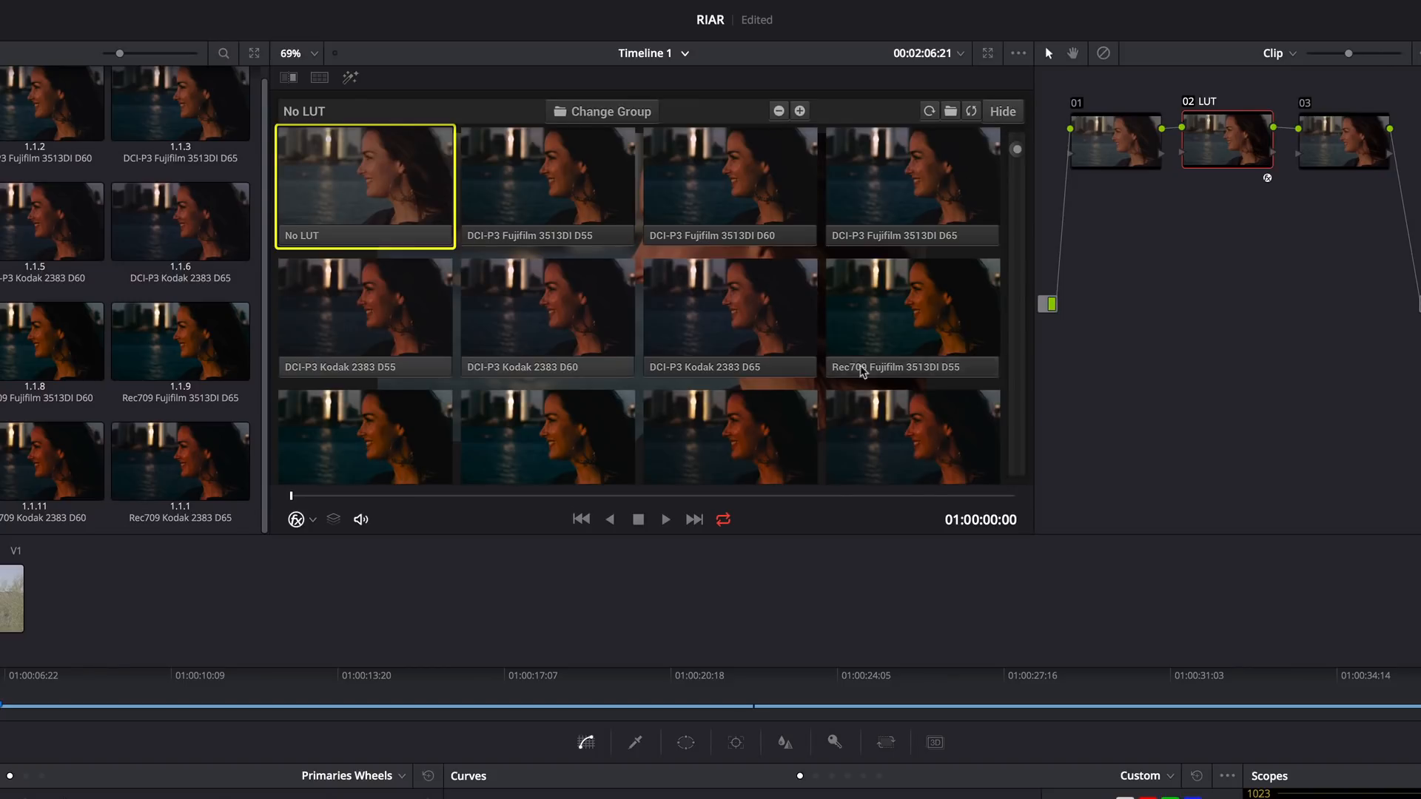
left_click(911, 318)
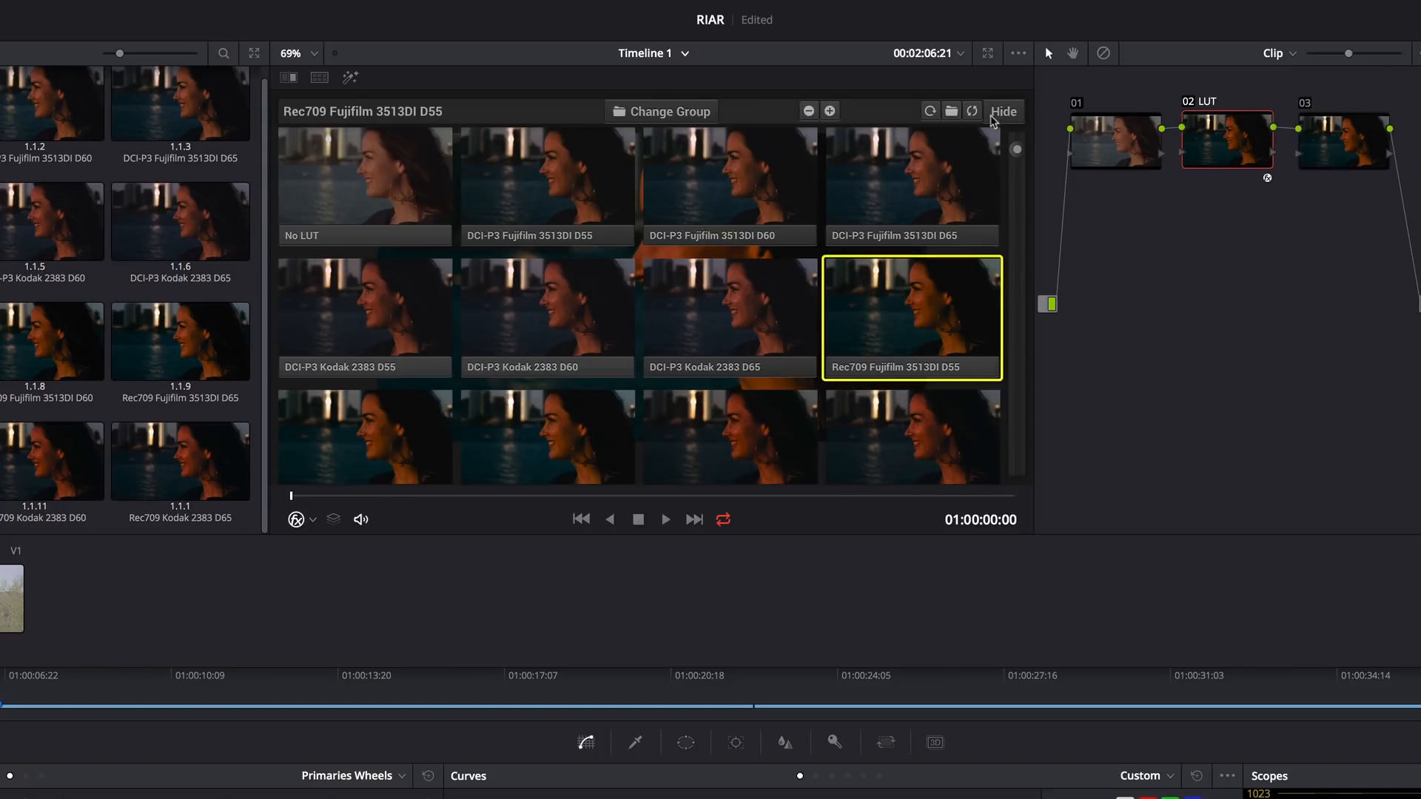